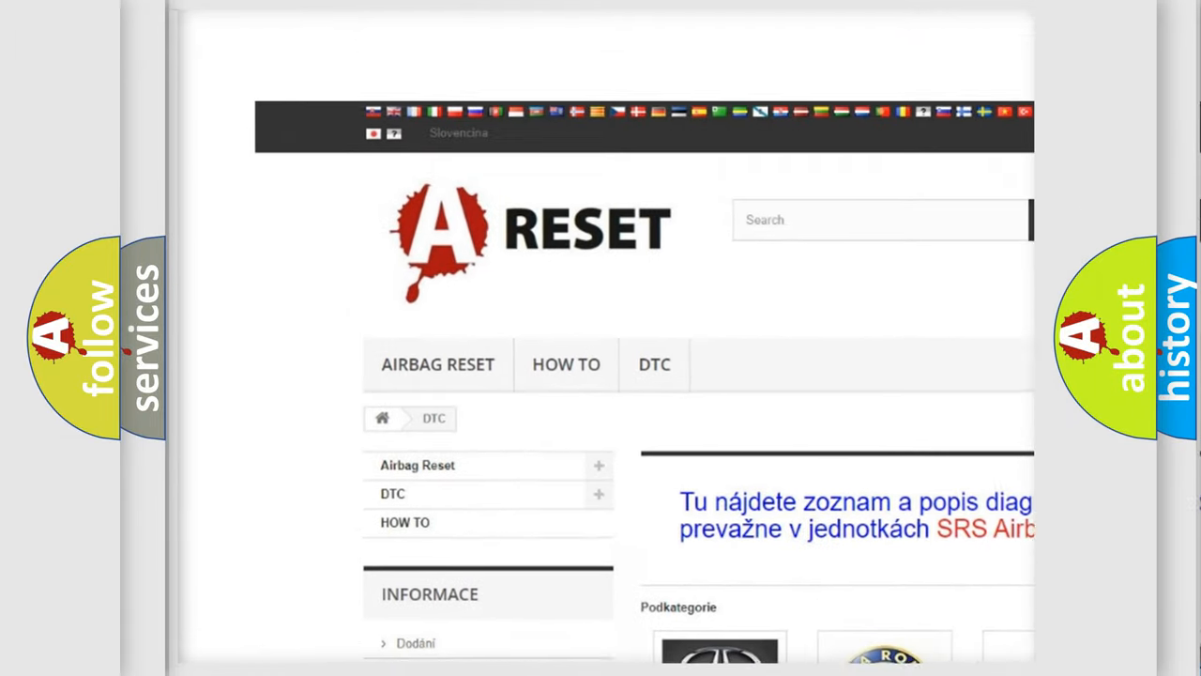
- Scroll down the DTC makes overview and open the BUICK DTC tile's trouble code list
{"action": "scroll", "scroll_direction": "down", "scroll_amount": 3}
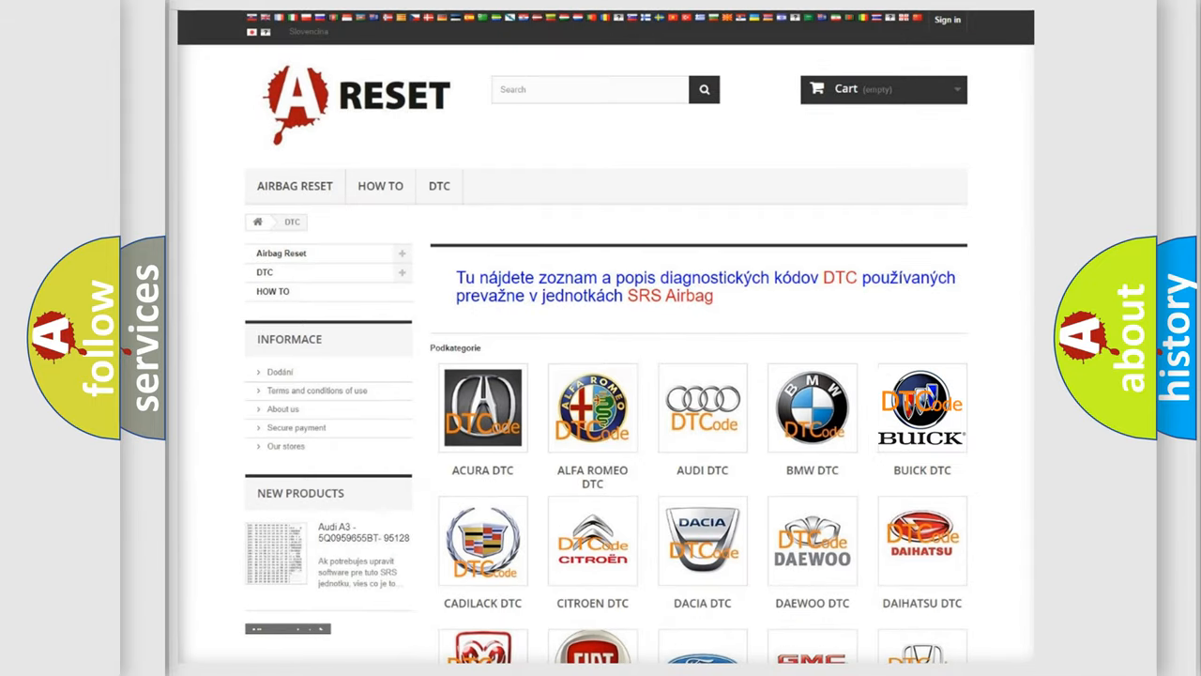
{"action": "left_click", "coordinate": [921, 407]}
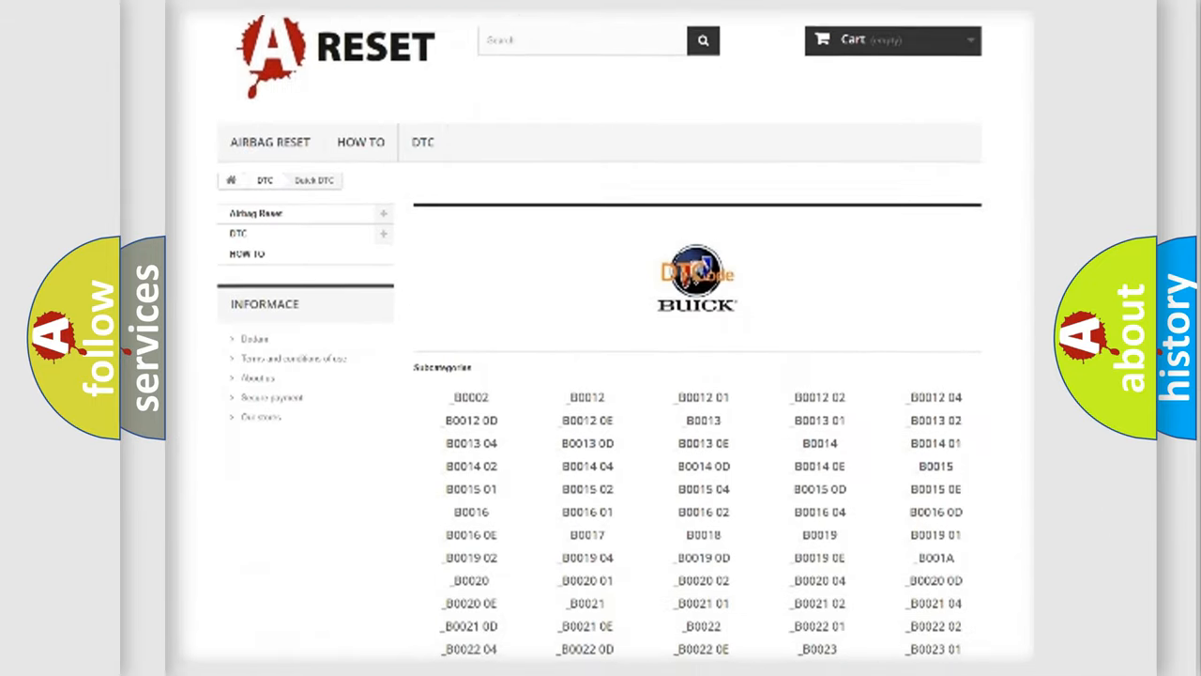
{"action": "scroll", "scroll_direction": "down", "scroll_amount": 3}
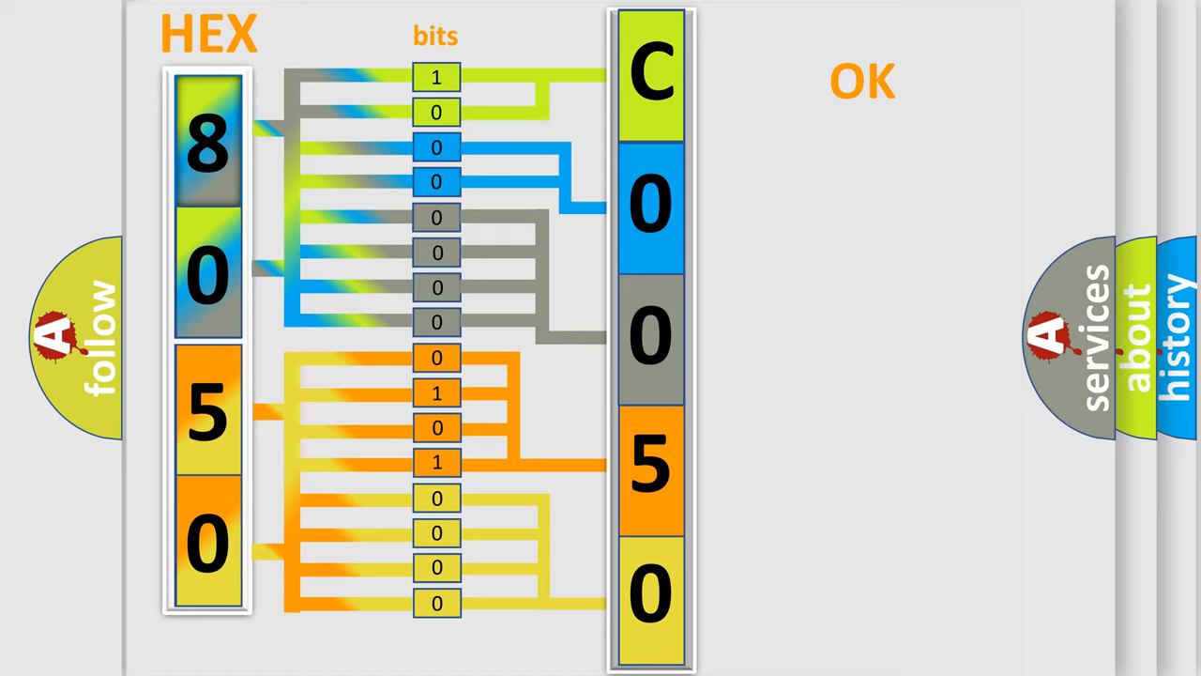
- Advance the presentation after the animation decodes hex 8050 into code C0050
{"action": "left_click", "coordinate": [861, 80]}
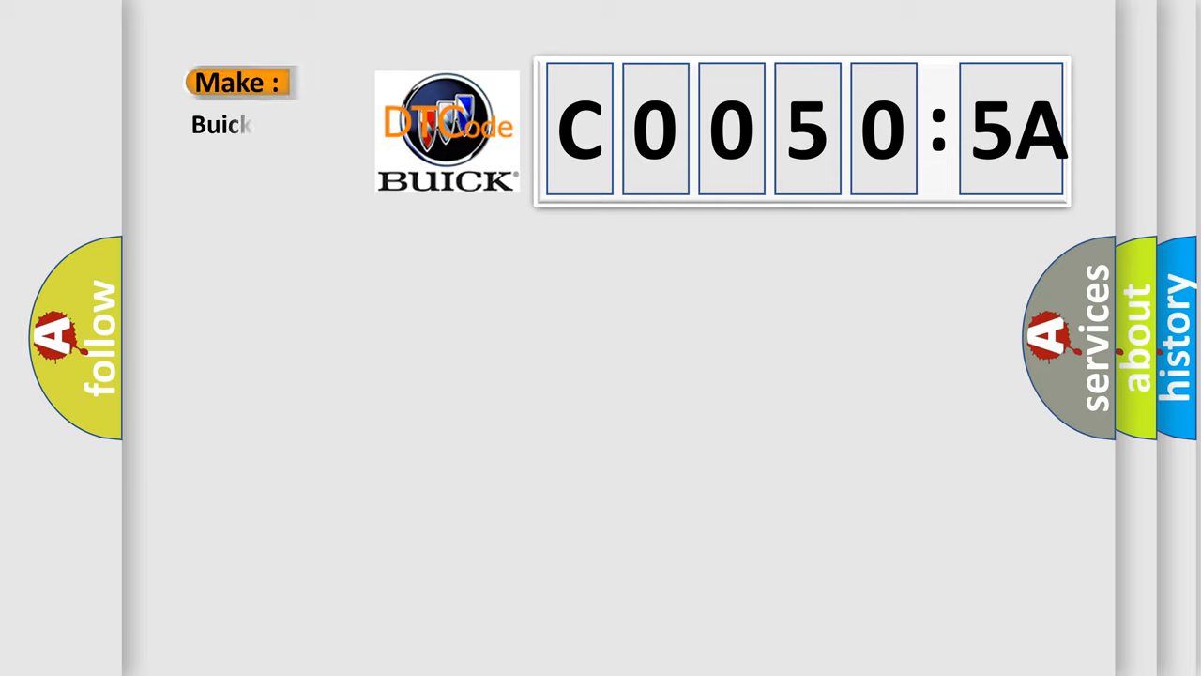